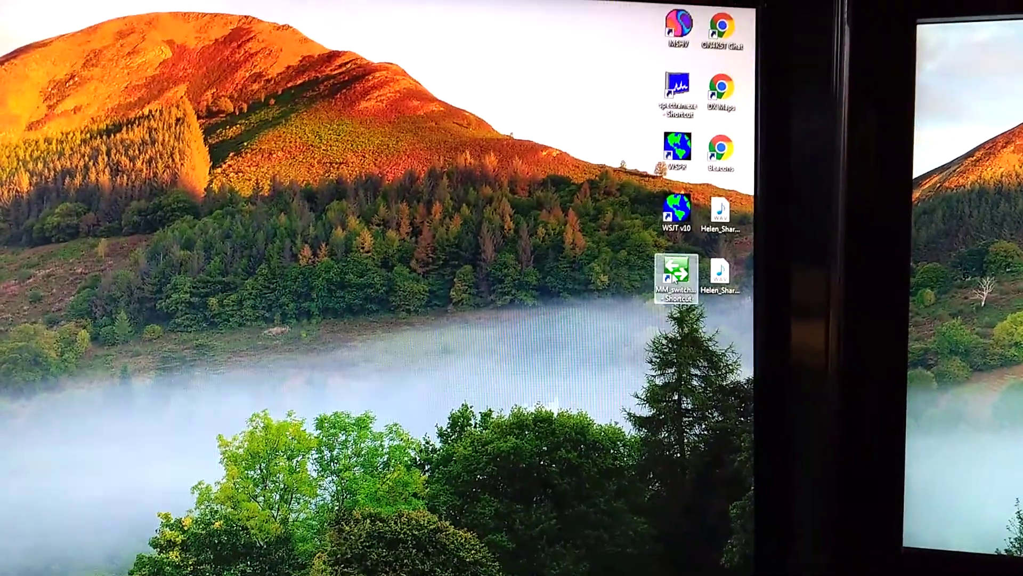
Launch MM_switcher from its desktop shortcut, showing FT-950 (RX ONLY) as the active profile
double_click(676, 273)
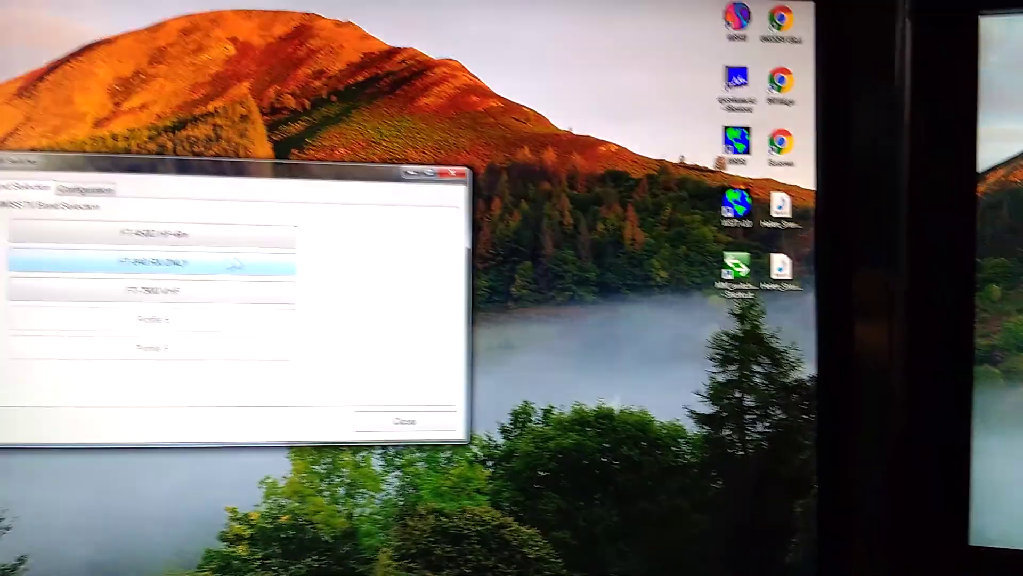